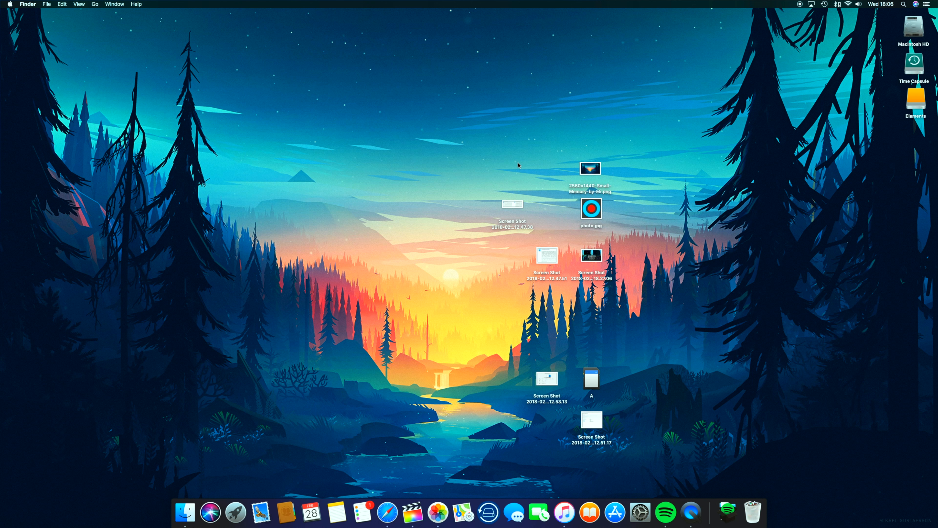
Step: View the Time Machine backup to the Time Capsule disk in System Preferences
{"action": "left_click", "coordinate": [691, 512]}
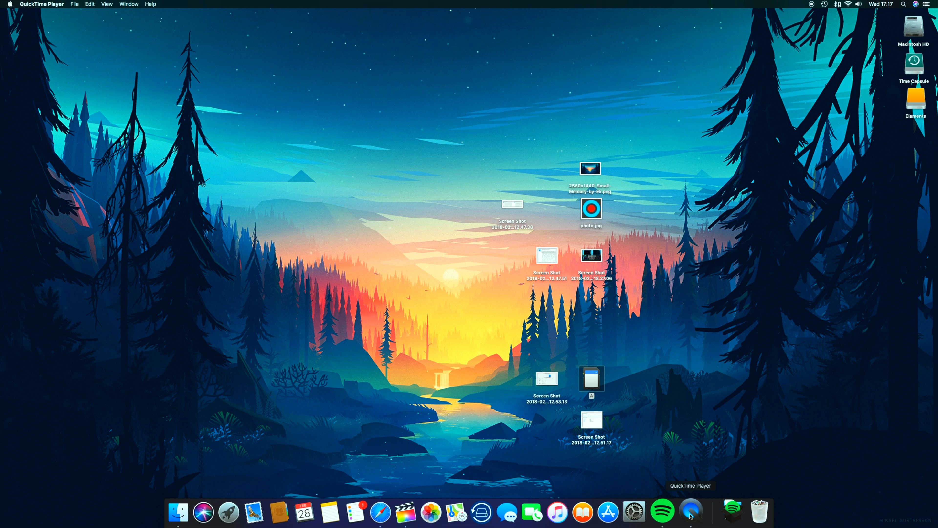
{"action": "left_click", "coordinate": [640, 512]}
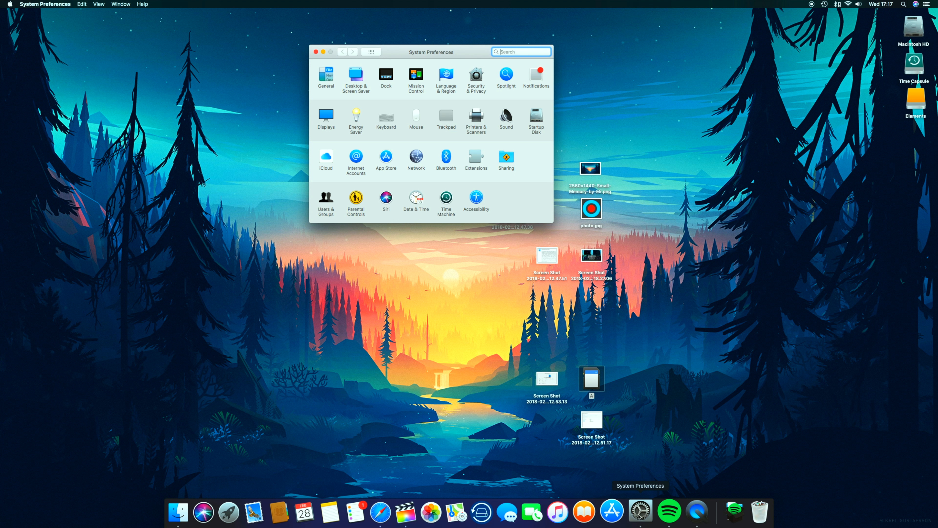
{"action": "left_click", "coordinate": [445, 198]}
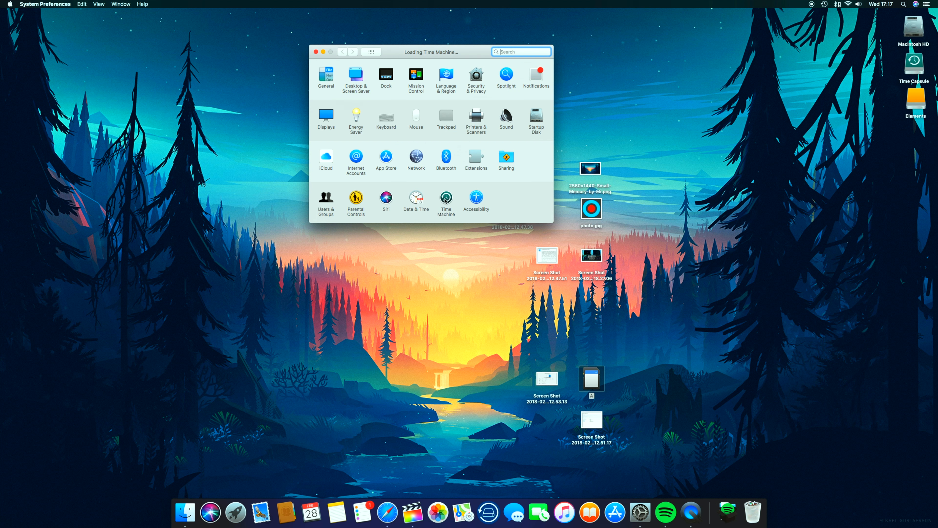
{"action": "left_click", "coordinate": [446, 200]}
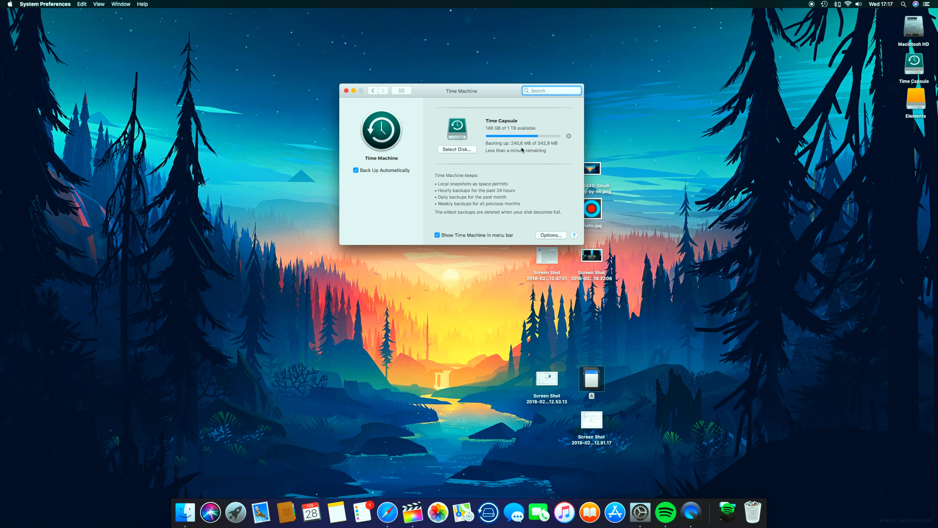
{"action": "left_click", "coordinate": [824, 5]}
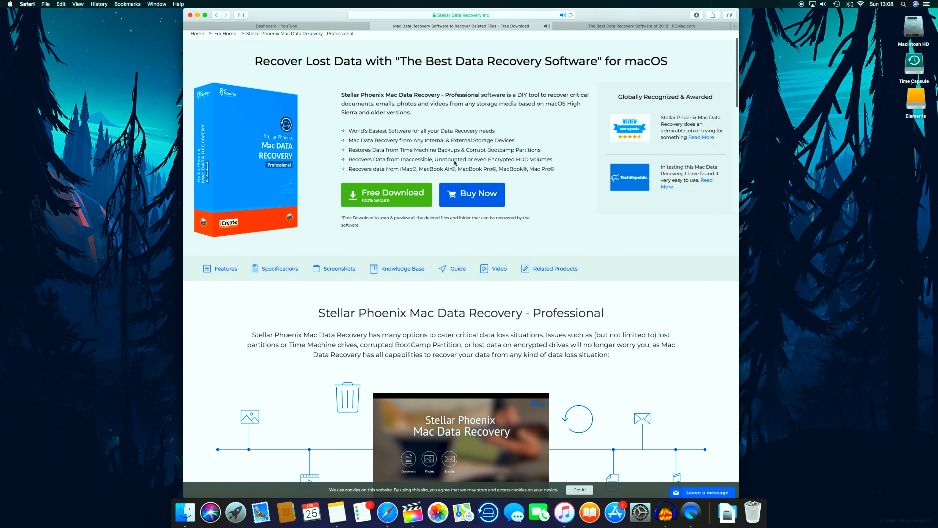
Step: Browse the Stellar product page down to its Software Specification table of languages and requirements
{"action": "scroll", "scroll_direction": "down", "scroll_amount": 3}
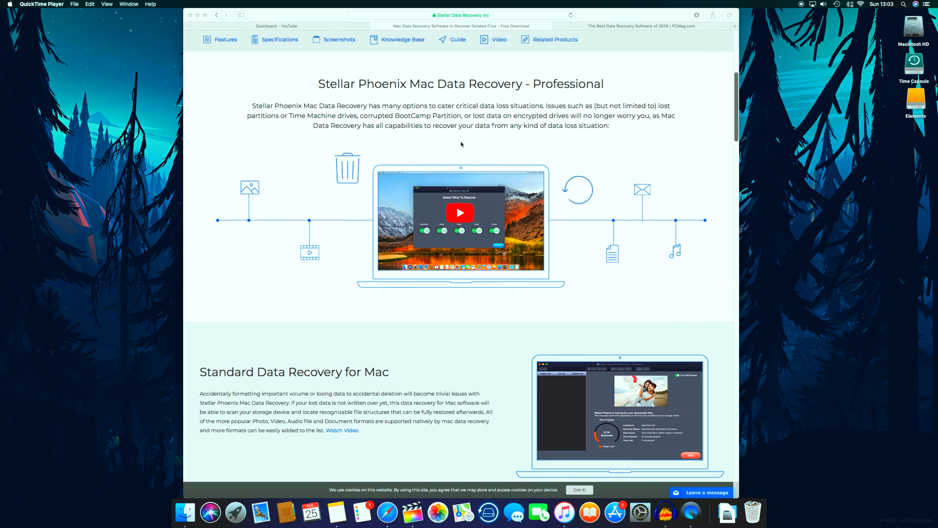
{"action": "scroll", "scroll_direction": "down", "scroll_amount": 3}
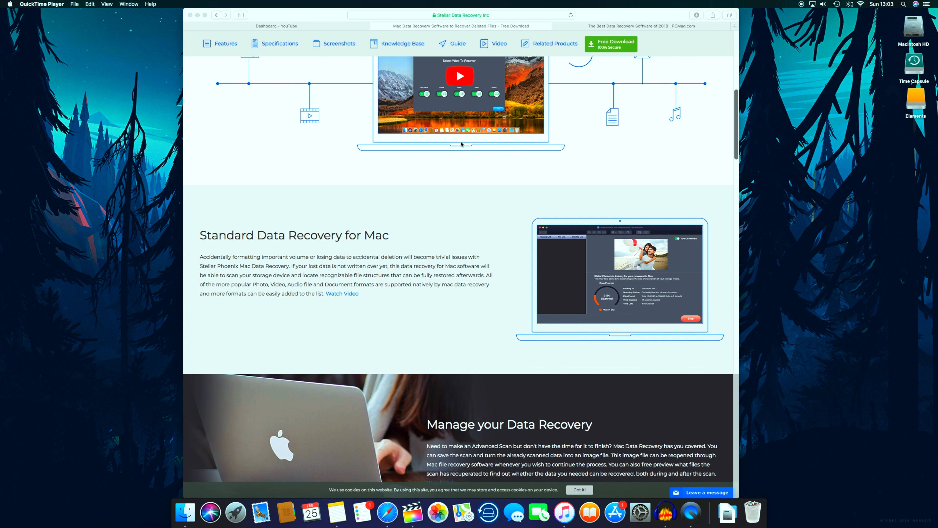
{"action": "scroll", "scroll_direction": "down", "scroll_amount": 3}
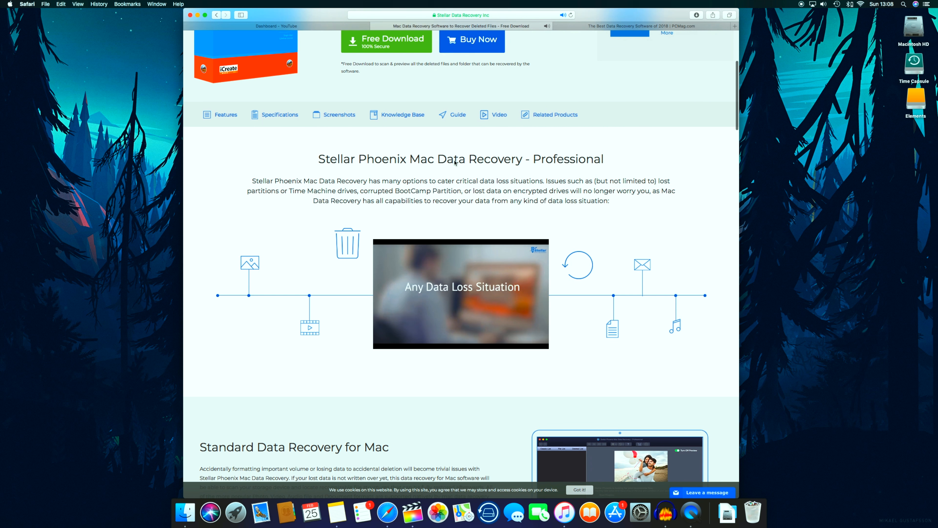
{"action": "scroll", "scroll_direction": "down", "scroll_amount": 3}
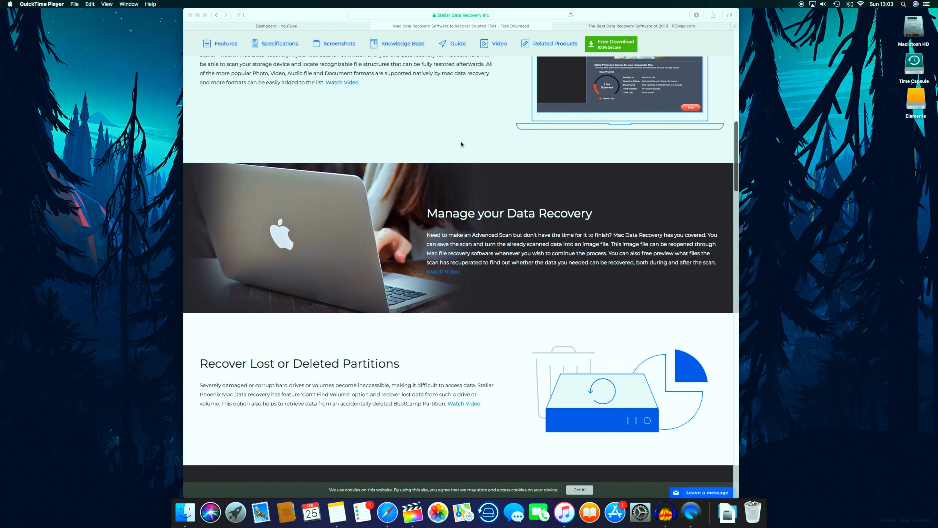
{"action": "scroll", "scroll_direction": "down", "scroll_amount": 3}
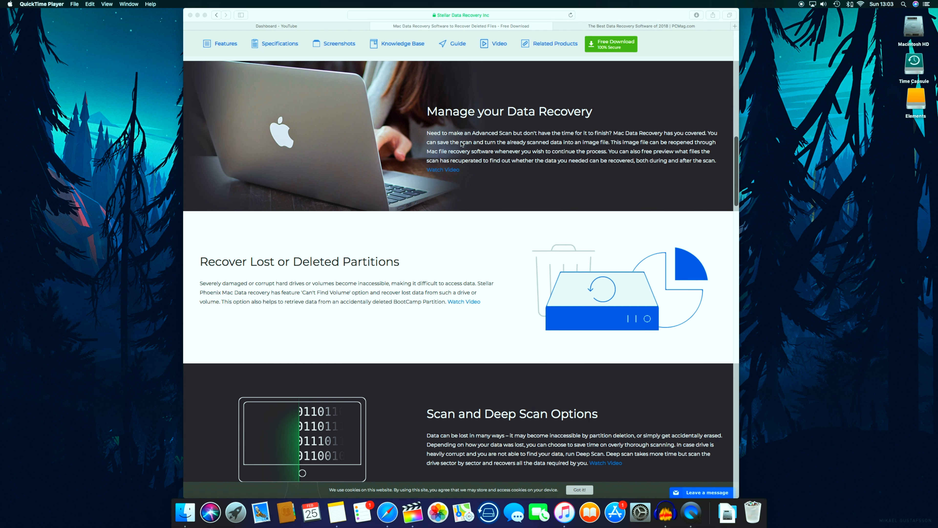
{"action": "scroll", "scroll_direction": "down", "scroll_amount": 3}
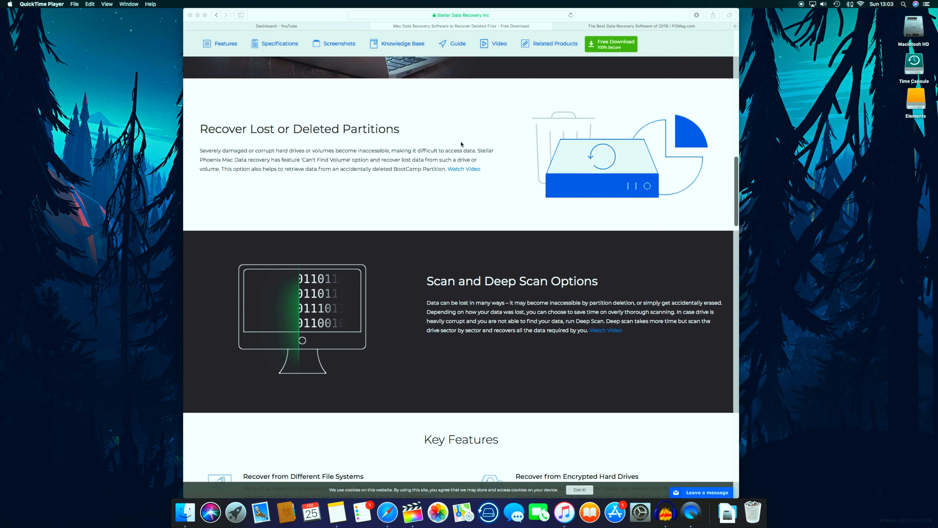
{"action": "left_click", "coordinate": [280, 43]}
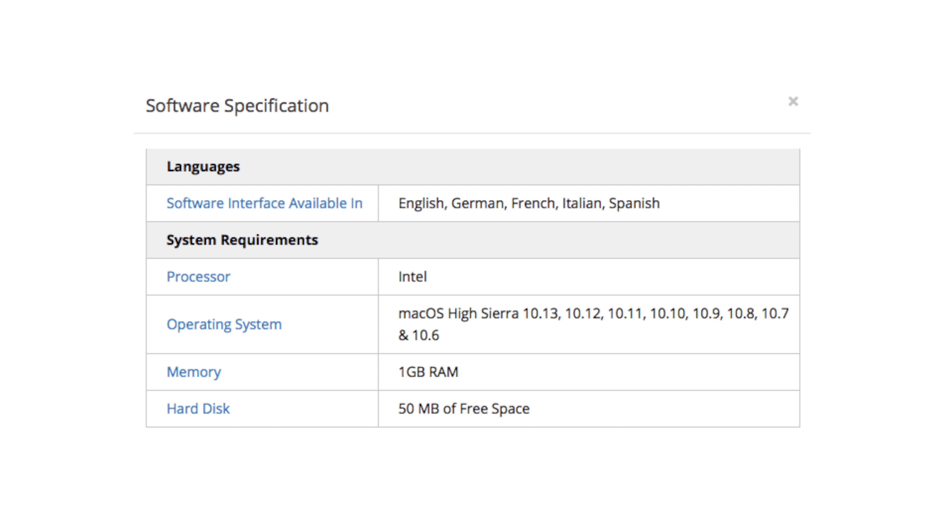
Step: Read through the PCMag best data recovery software comparison article
{"action": "left_click", "coordinate": [793, 101]}
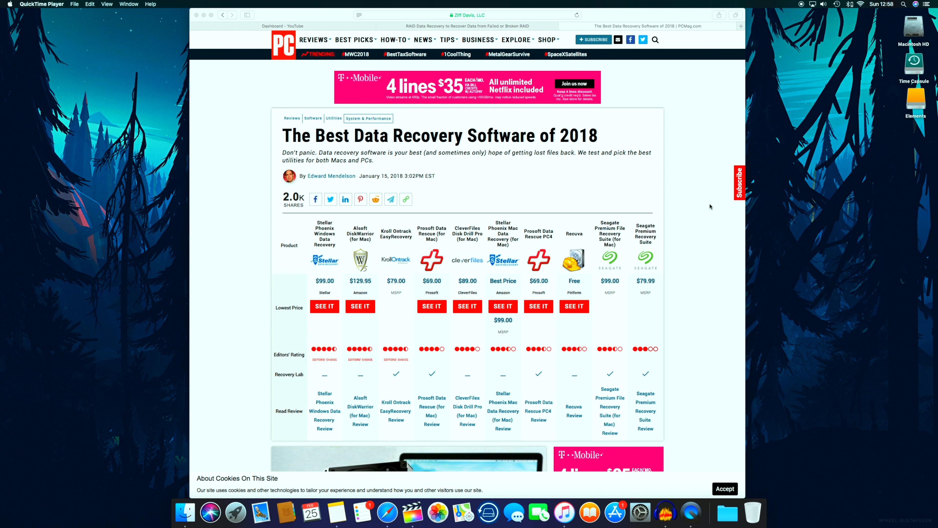
{"action": "scroll", "scroll_direction": "down", "scroll_amount": 3}
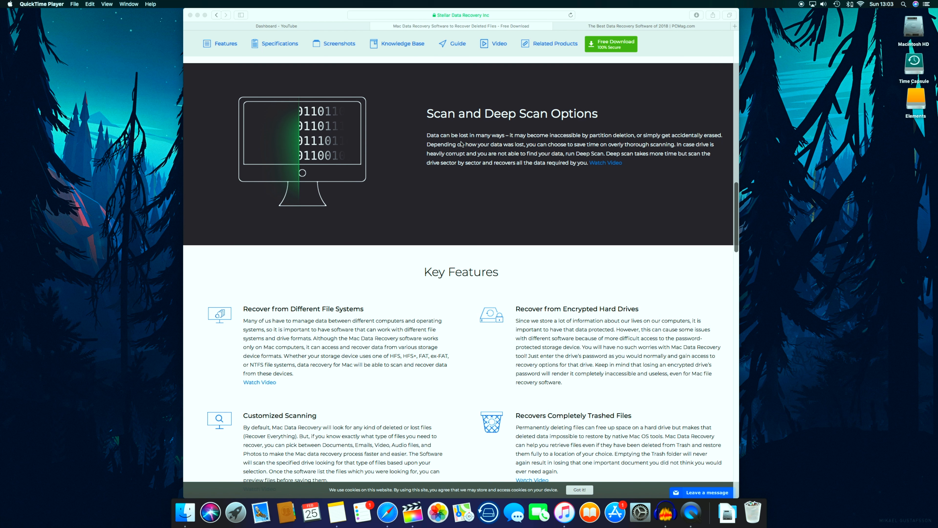
{"action": "scroll", "scroll_direction": "down", "scroll_amount": 3}
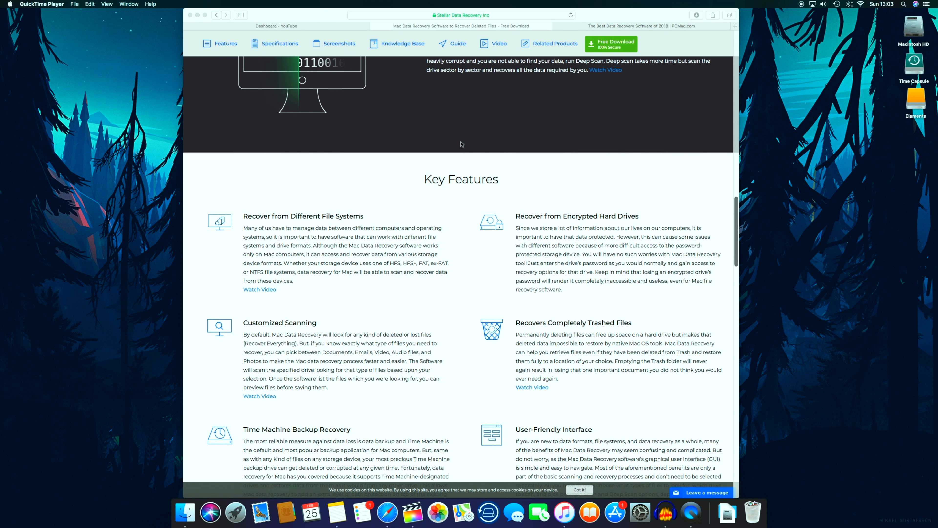
{"action": "scroll", "scroll_direction": "down", "scroll_amount": 3}
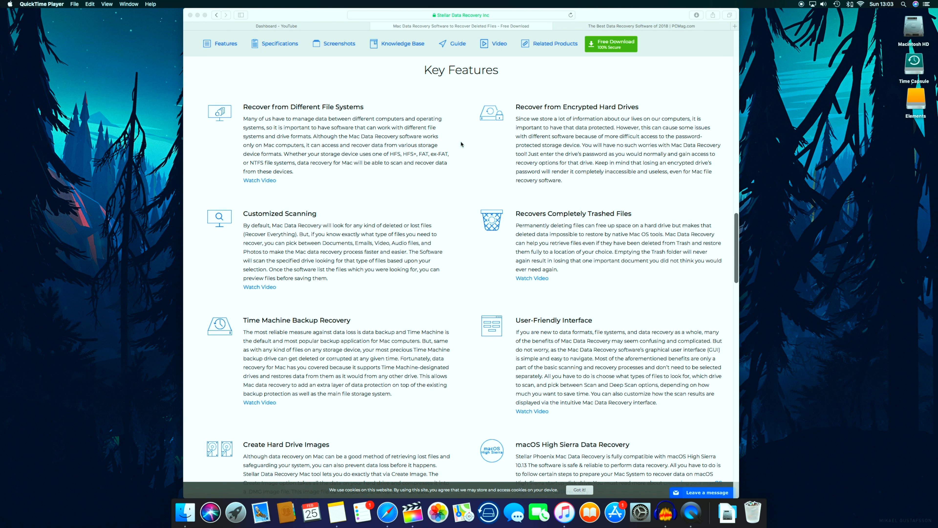
{"action": "scroll", "scroll_direction": "down", "scroll_amount": 3}
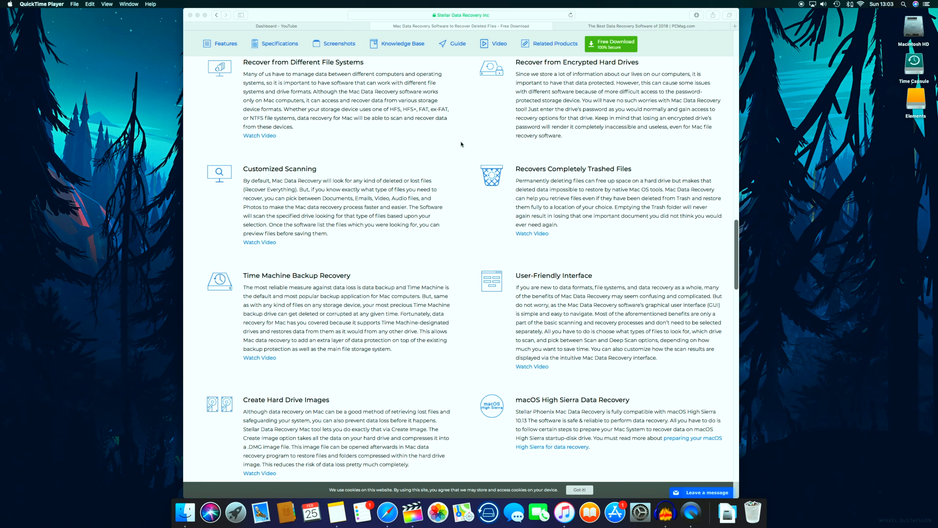
{"action": "scroll", "scroll_direction": "down", "scroll_amount": 3}
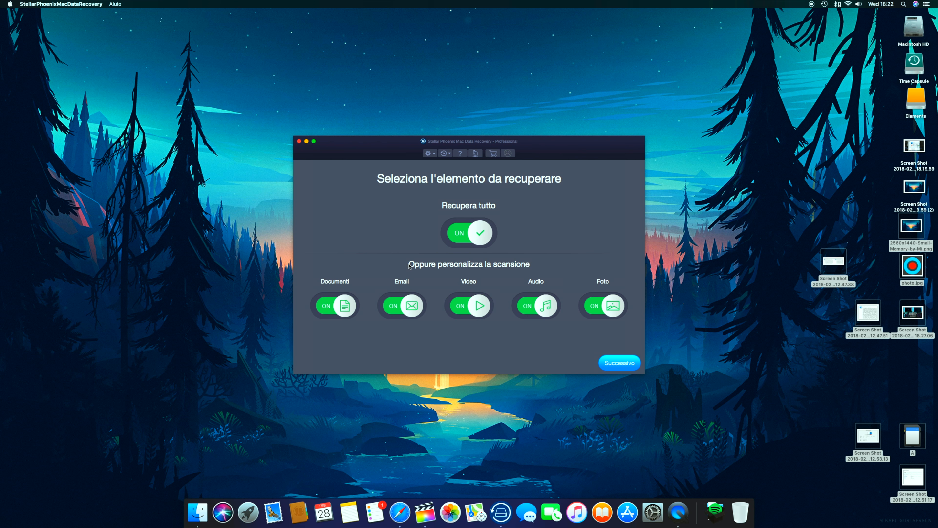
Step: Scan the Elements drive, finding 1651 files in 426 folders, and acknowledge the result
{"action": "left_click", "coordinate": [619, 363]}
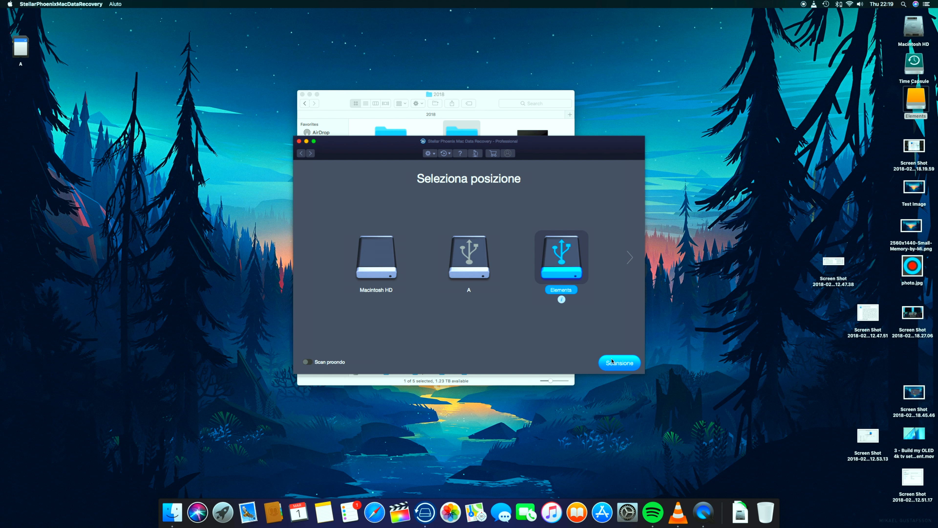
{"action": "left_click", "coordinate": [619, 362]}
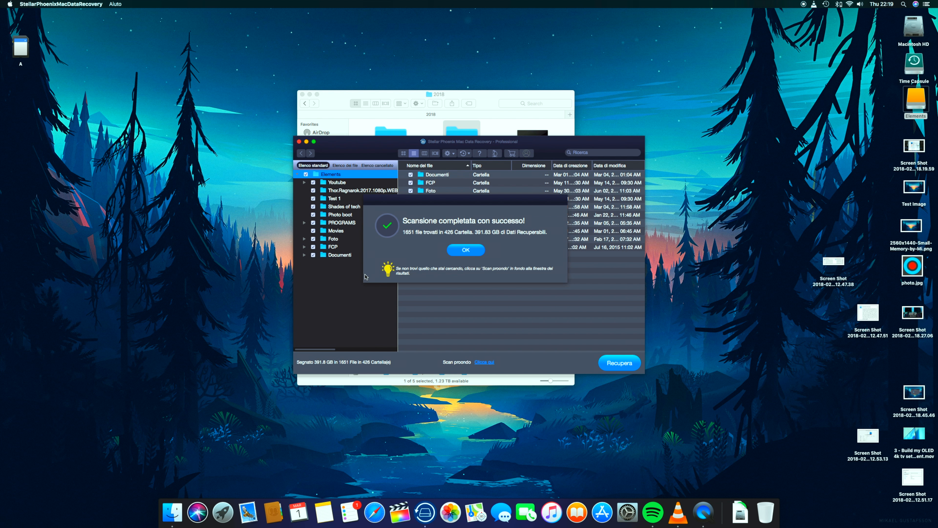
{"action": "left_click", "coordinate": [466, 250]}
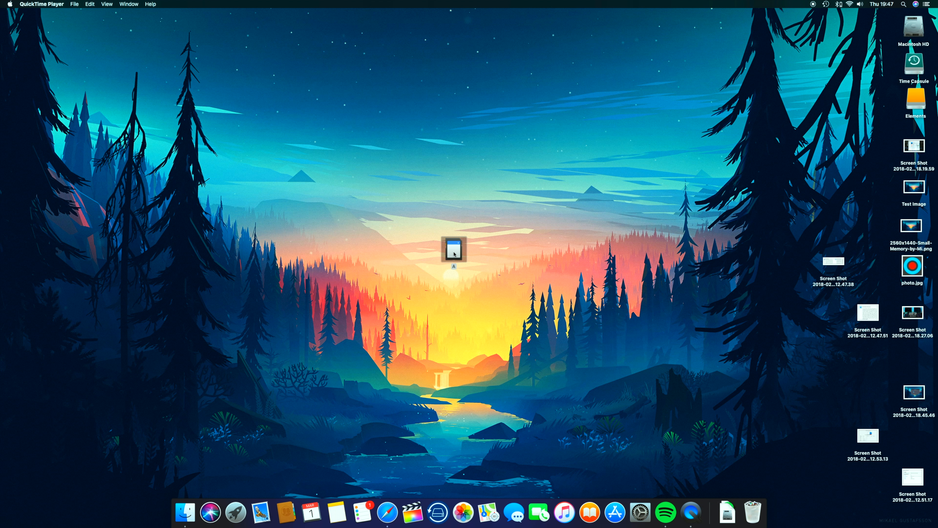
Step: Delete all ten Test 4k clips and the image from card A's 101_PANA folder and empty the Trash
{"action": "double_click", "coordinate": [454, 251]}
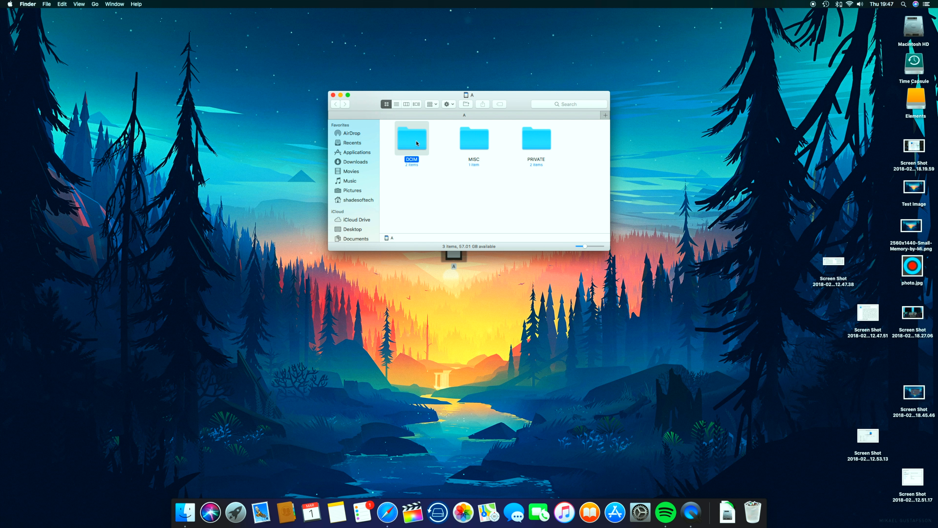
{"action": "double_click", "coordinate": [412, 138]}
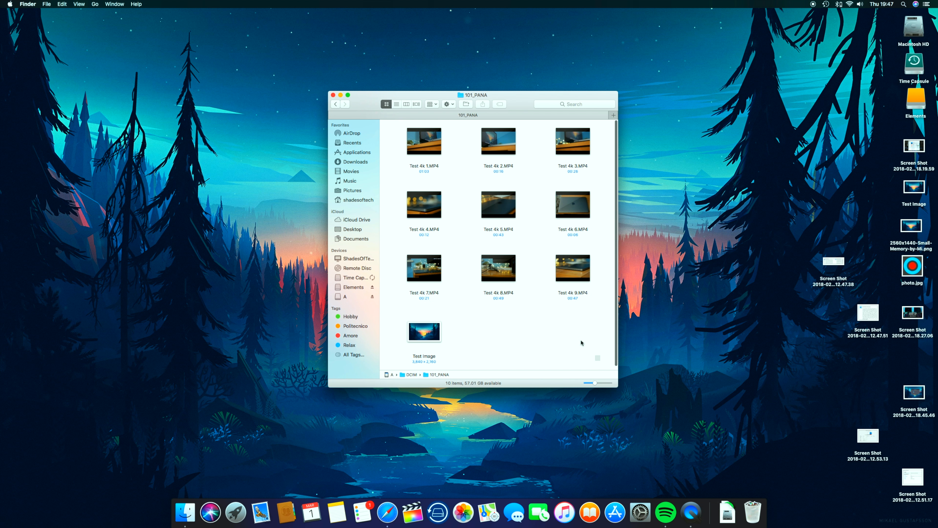
{"action": "key", "text": "cmd+a"}
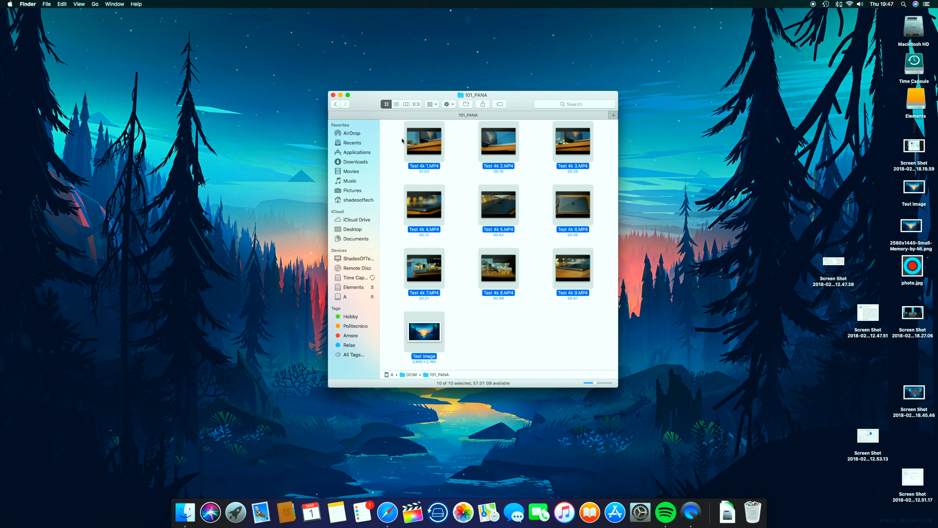
{"action": "right_click", "coordinate": [423, 141]}
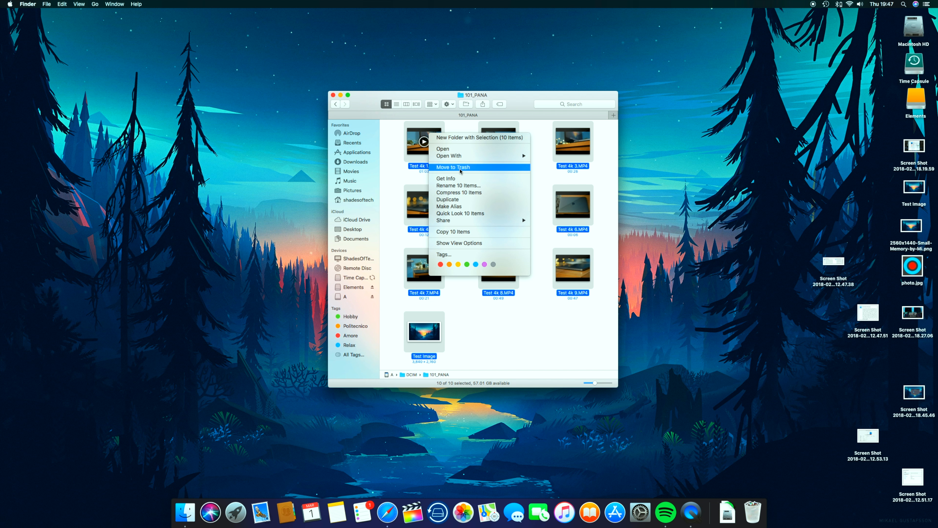
{"action": "left_click", "coordinate": [453, 167]}
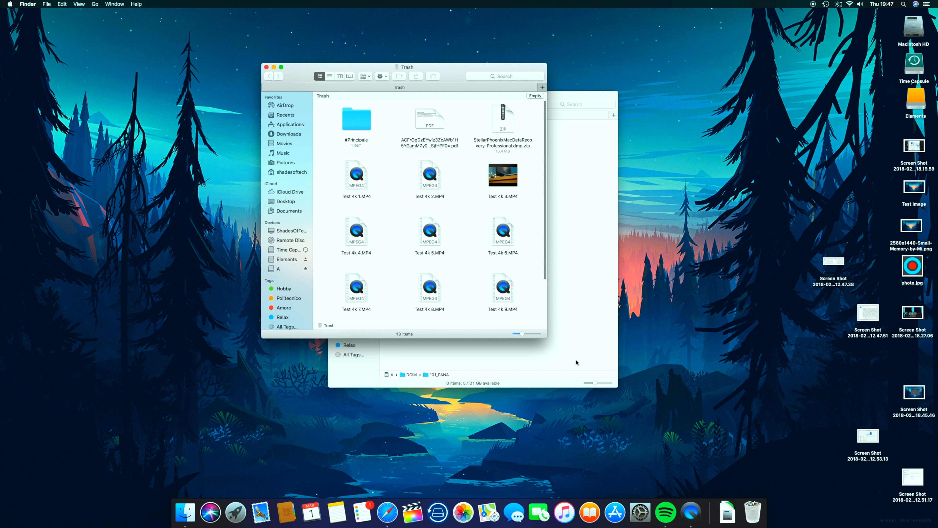
{"action": "left_click", "coordinate": [536, 95]}
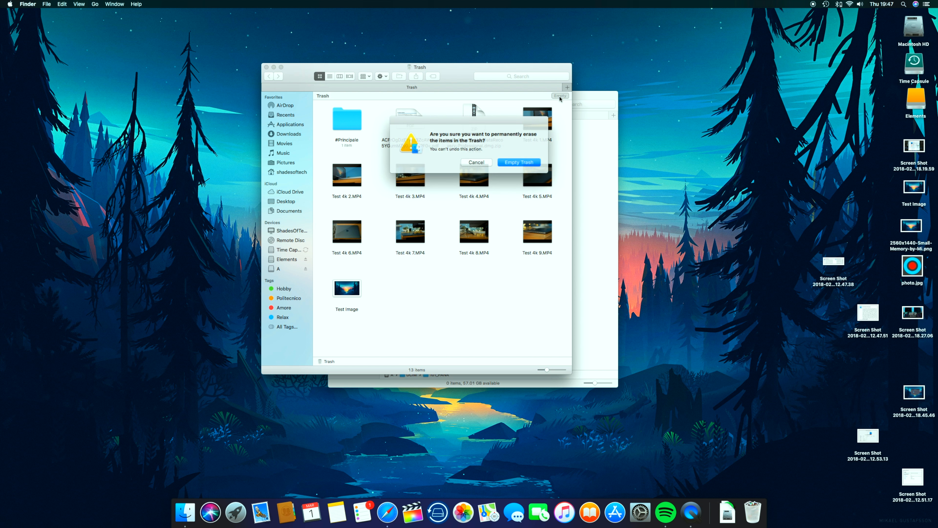
{"action": "left_click", "coordinate": [518, 163]}
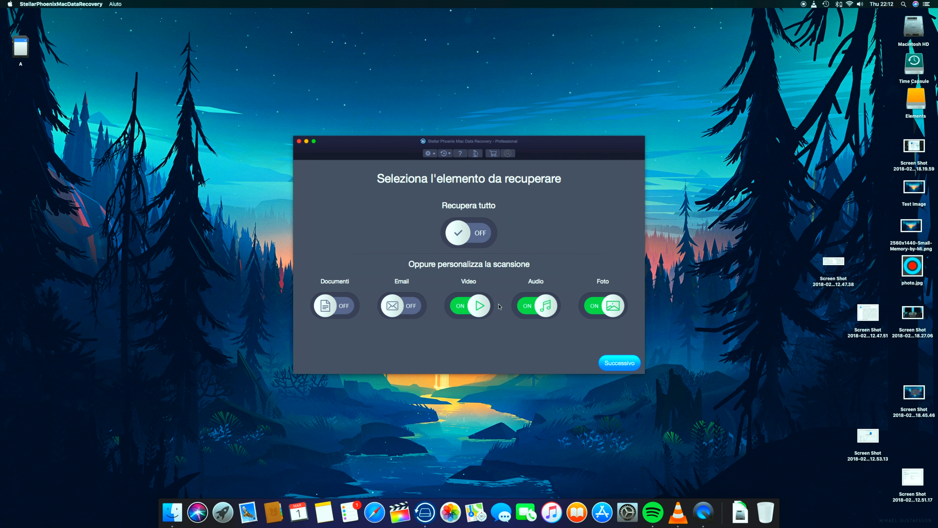
Step: Exclude audio from the recovery file types and proceed to drive selection
{"action": "left_click", "coordinate": [529, 306]}
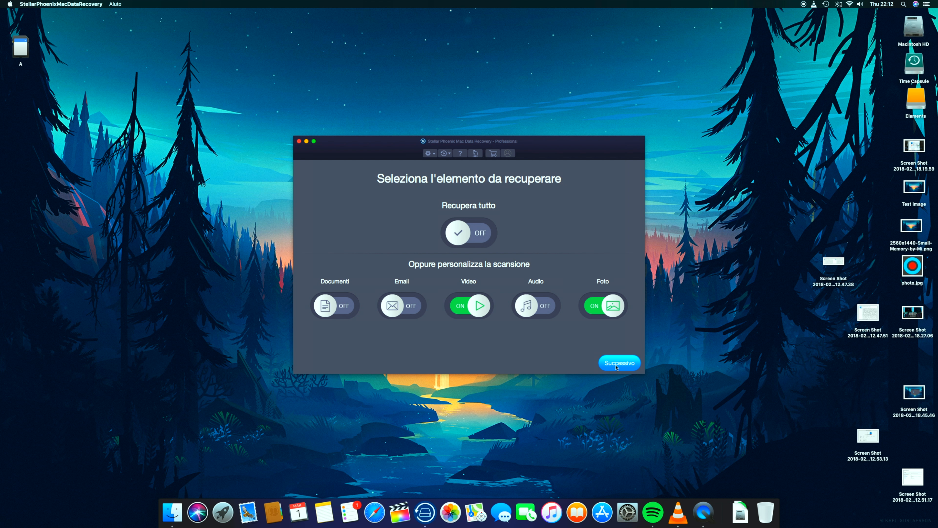
{"action": "left_click", "coordinate": [619, 363]}
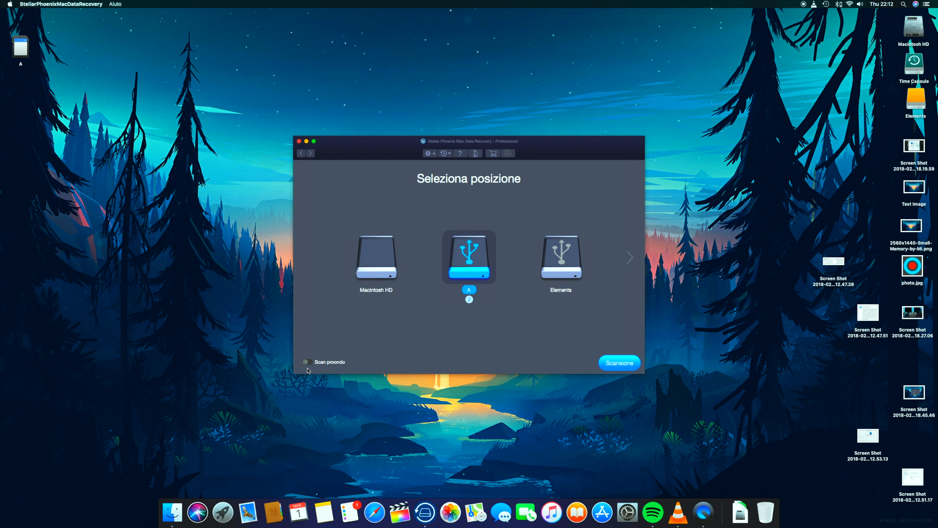
Step: Scan card A for deleted files, finding 450 files in 6 folders
{"action": "left_click", "coordinate": [307, 363]}
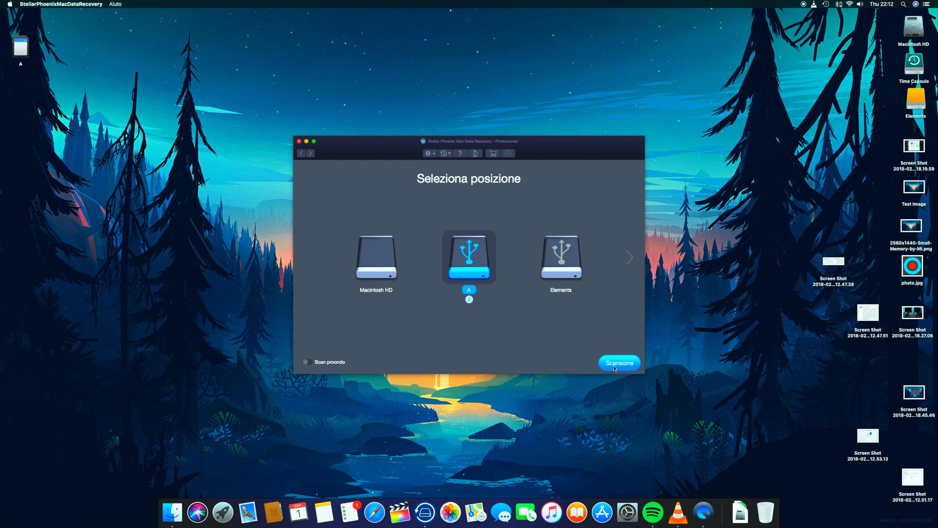
{"action": "left_click", "coordinate": [619, 363]}
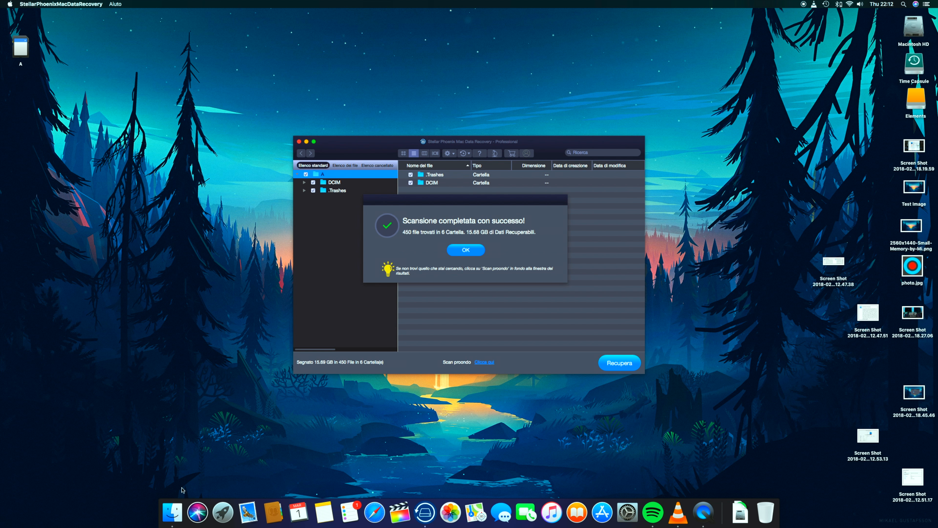
Step: Mark the deleted Test 4k MP4 videos and Test Image.png in DCIM's 101_PANA folder for recovery
{"action": "left_click", "coordinate": [466, 250]}
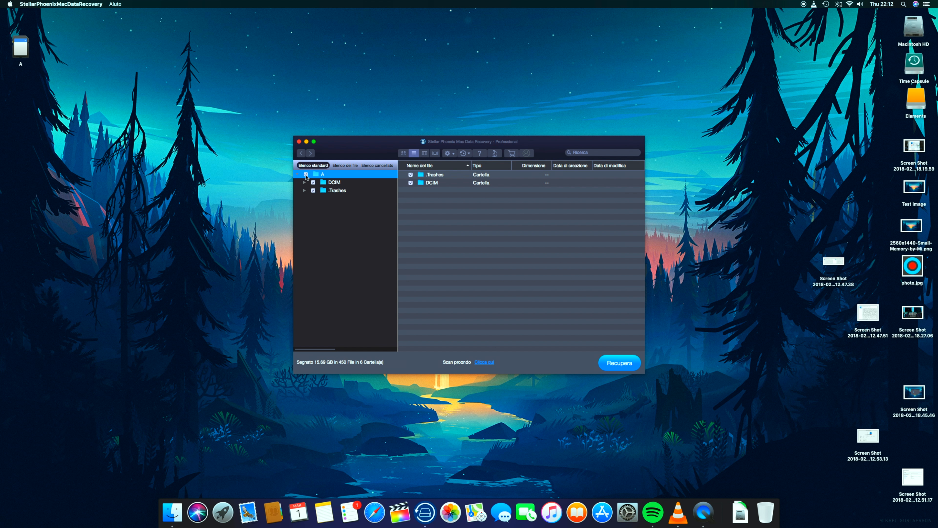
{"action": "left_click", "coordinate": [305, 183]}
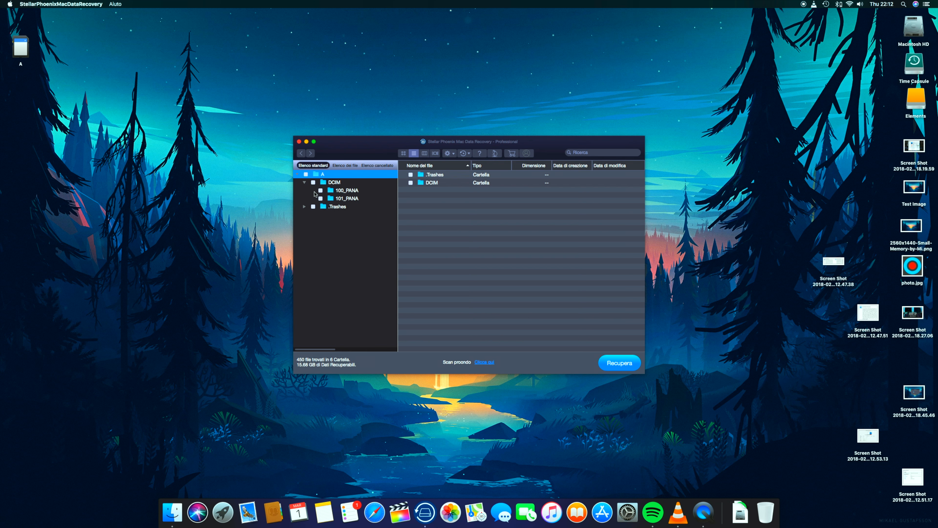
{"action": "left_click", "coordinate": [345, 198]}
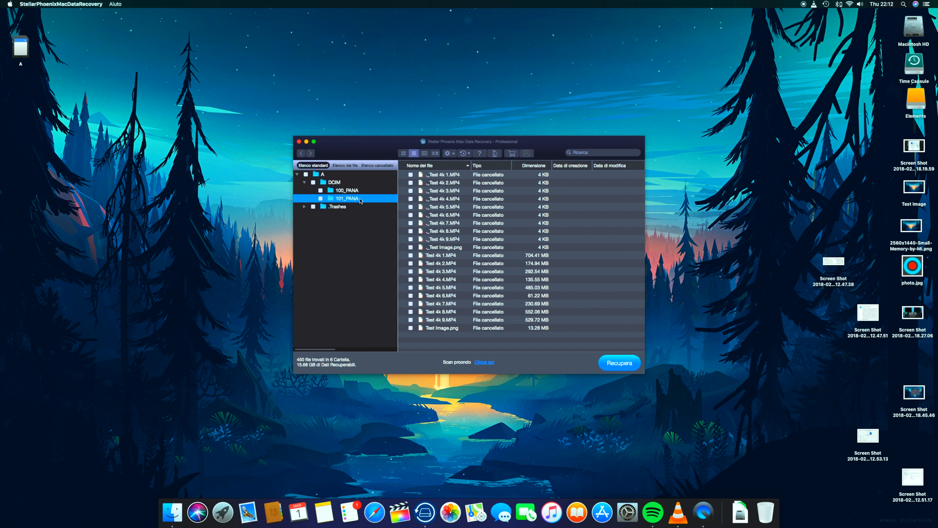
{"action": "mouse_move", "coordinate": [530, 262]}
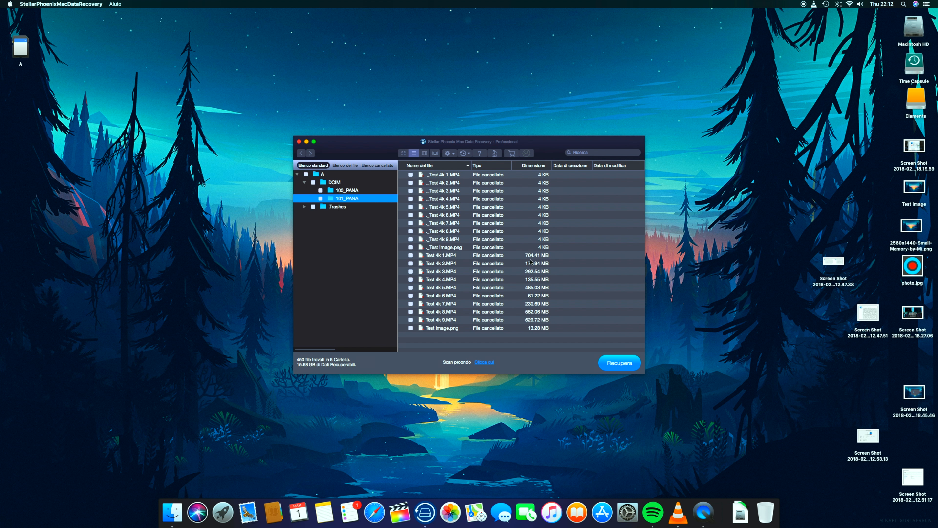
{"action": "mouse_move", "coordinate": [549, 303]}
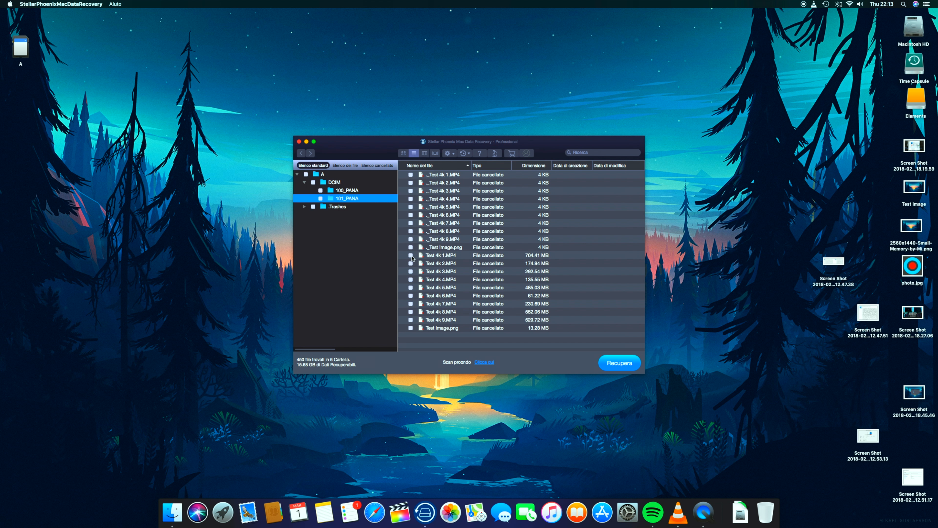
{"action": "left_click", "coordinate": [410, 264]}
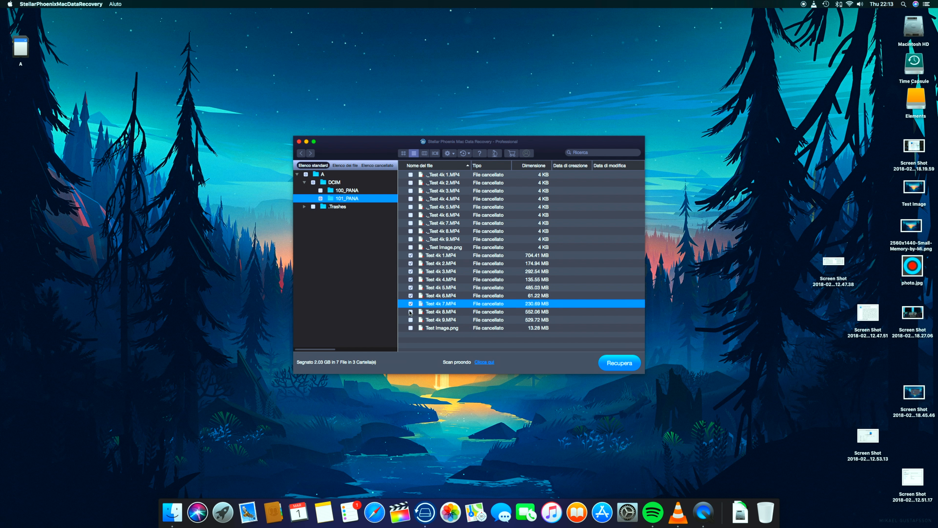
{"action": "left_click", "coordinate": [411, 328]}
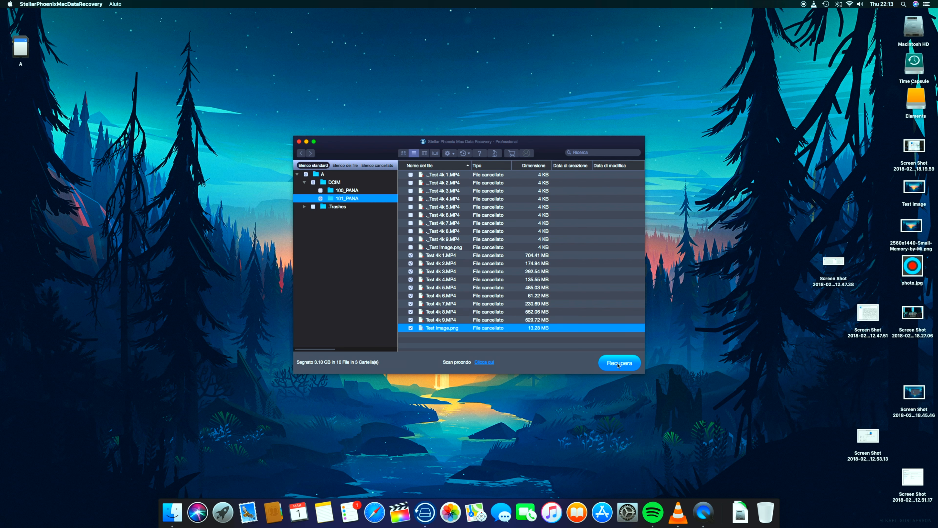
Step: Recover the marked files to the recover folder on the Elements drive
{"action": "left_click", "coordinate": [619, 363]}
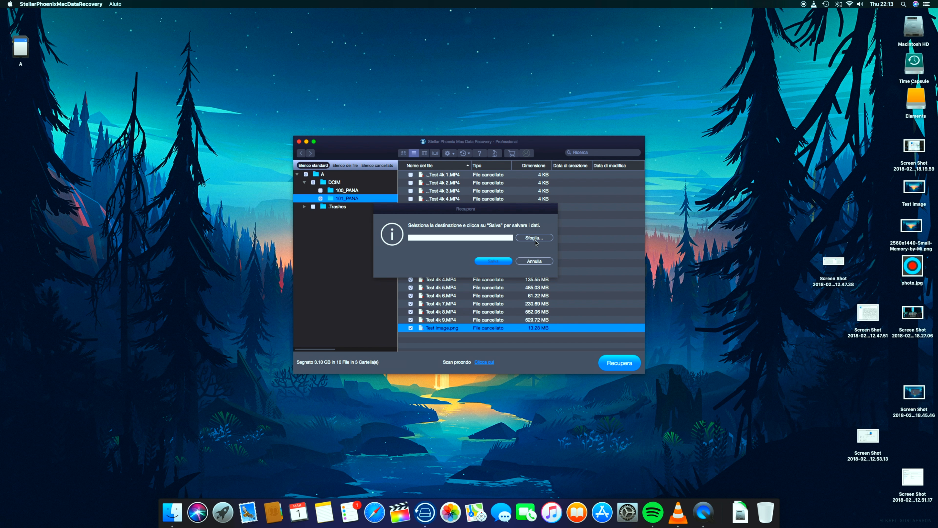
{"action": "left_click", "coordinate": [534, 237]}
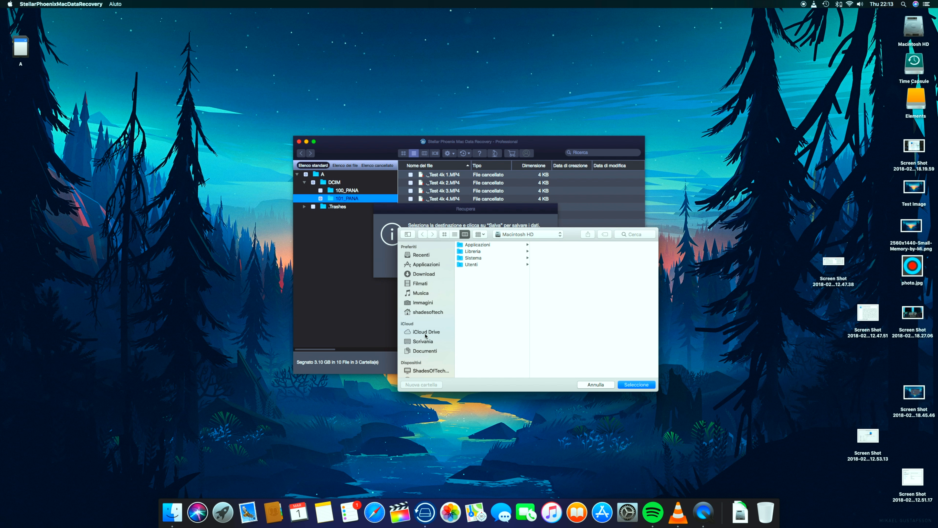
{"action": "left_click", "coordinate": [423, 294]}
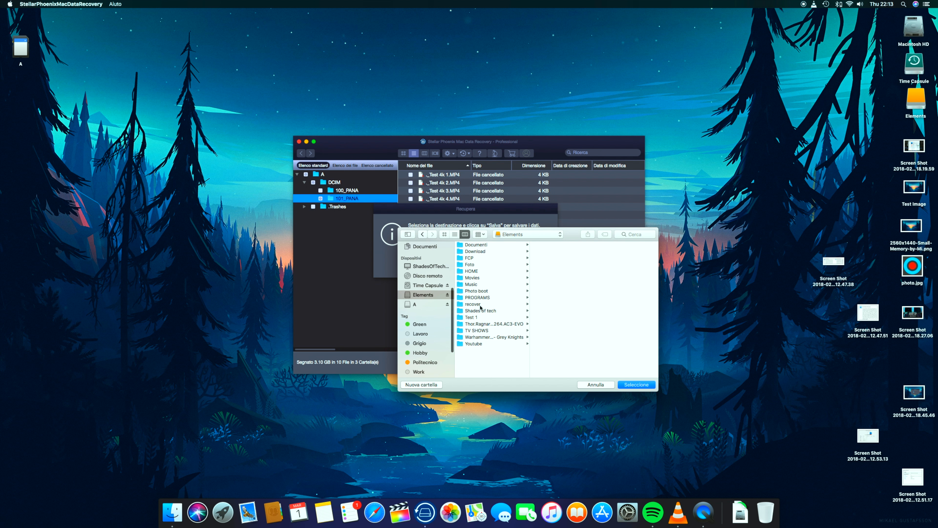
{"action": "left_click", "coordinate": [480, 304]}
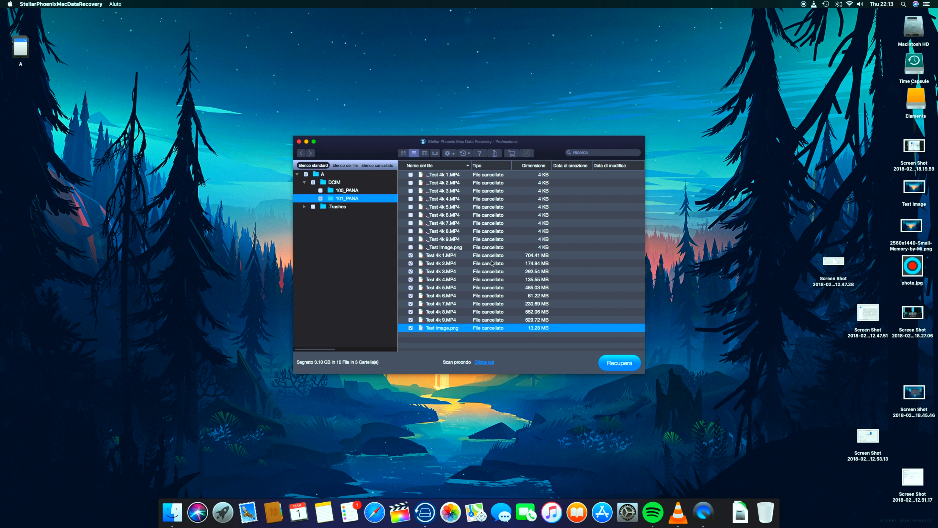
{"action": "left_click", "coordinate": [619, 363]}
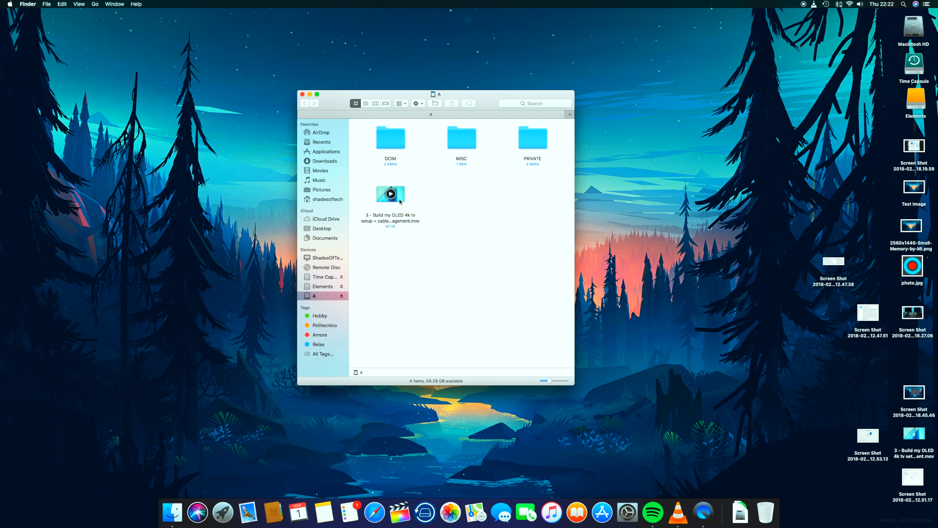
Step: Select the OLED TV setup .mov video on card A for deletion
{"action": "left_click", "coordinate": [390, 194]}
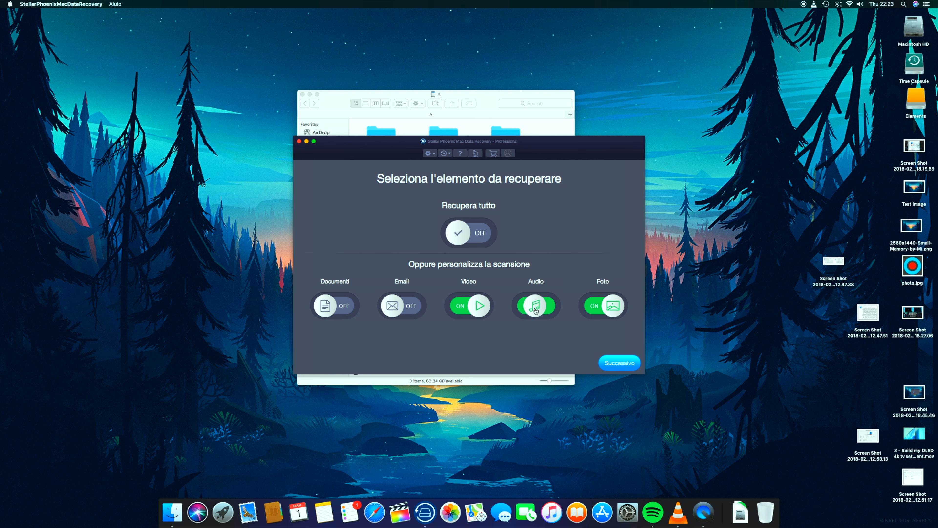
Step: Rescan card A and mark the deleted 1015.79 MB .mov video for recovery
{"action": "left_click", "coordinate": [618, 363]}
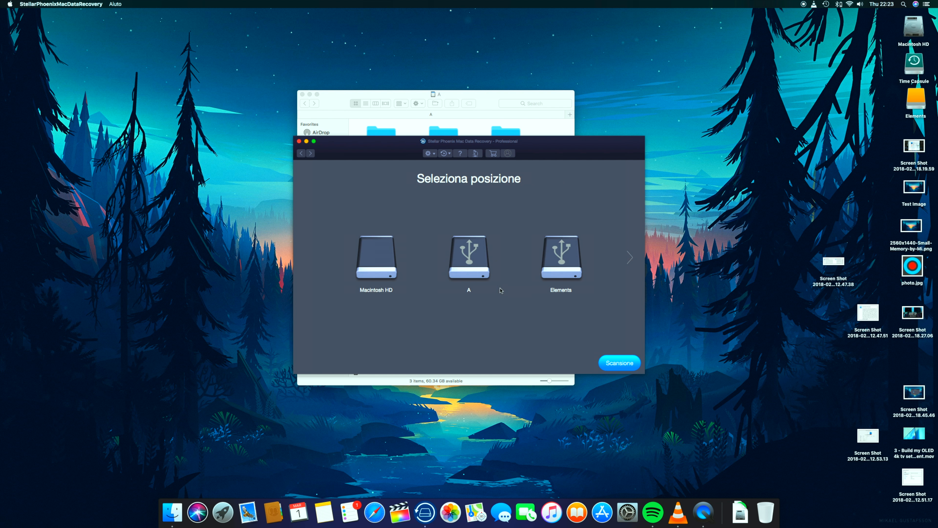
{"action": "left_click", "coordinate": [619, 362]}
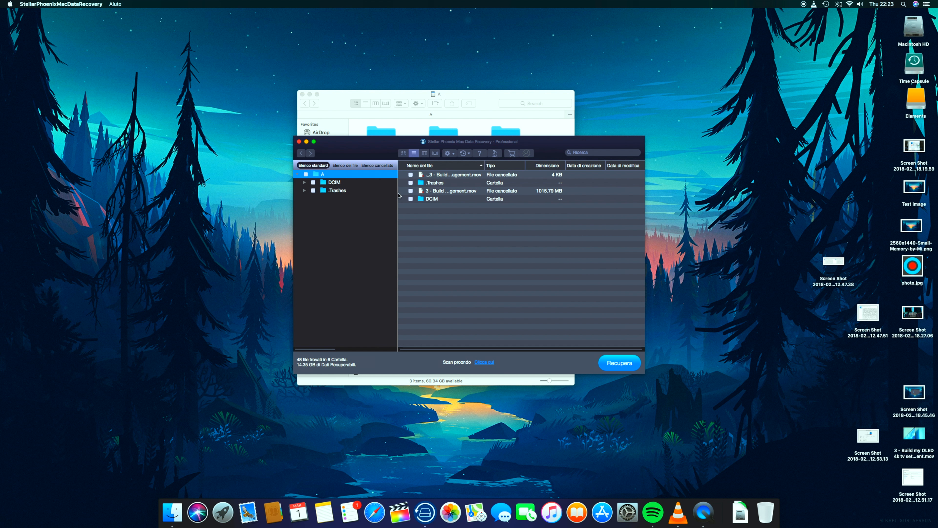
{"action": "left_click", "coordinate": [411, 190]}
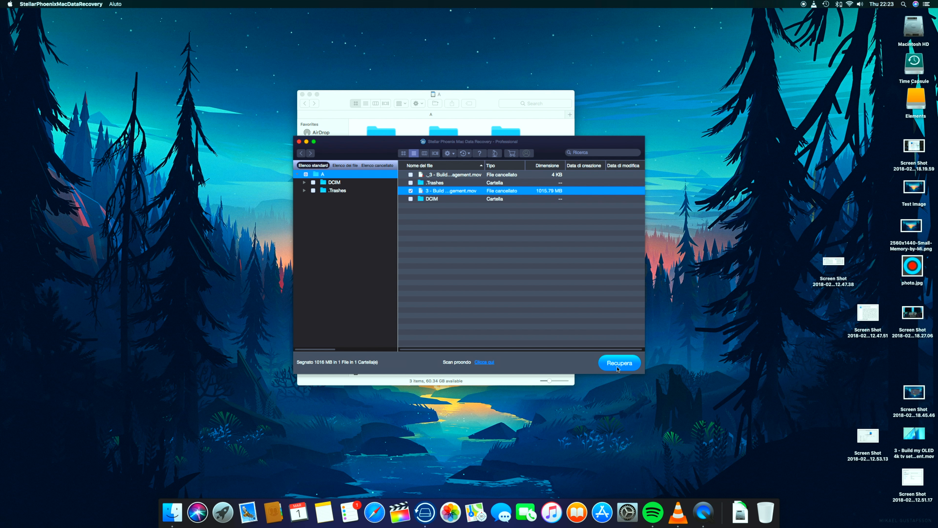
Step: Recover the marked video, saving it to the recover folder on the Elements drive
{"action": "left_click", "coordinate": [620, 362]}
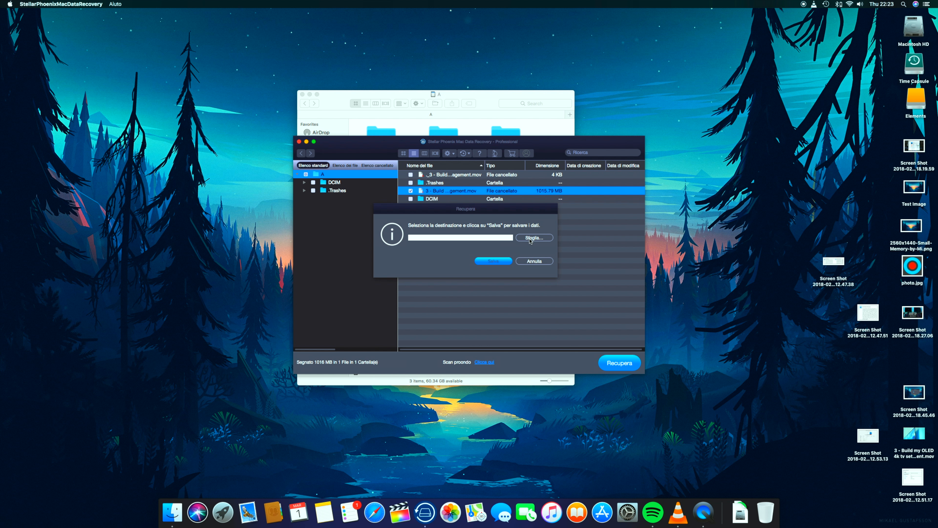
{"action": "left_click", "coordinate": [533, 238]}
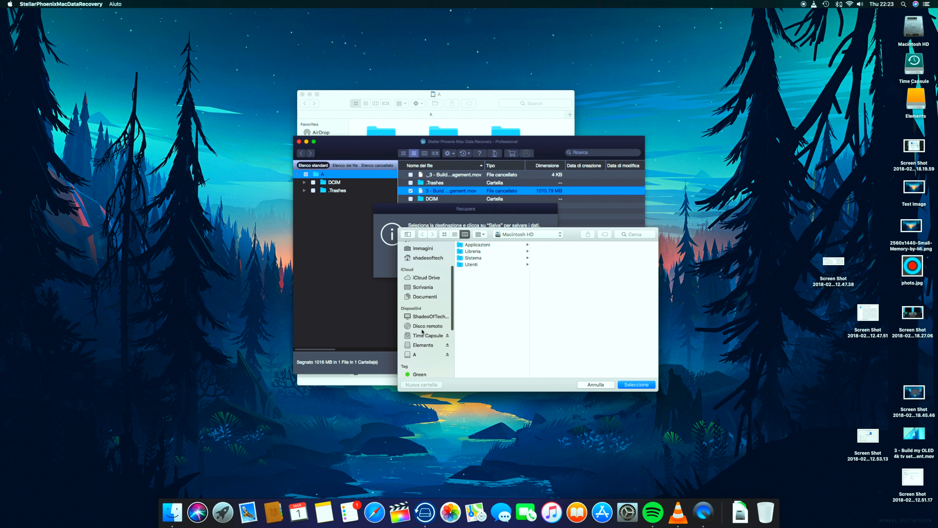
{"action": "left_click", "coordinate": [421, 345]}
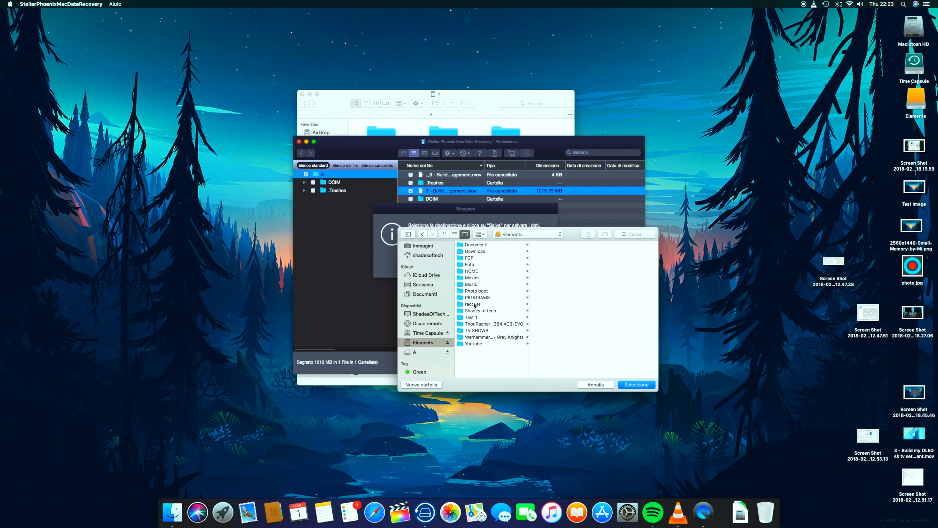
{"action": "left_click", "coordinate": [636, 385]}
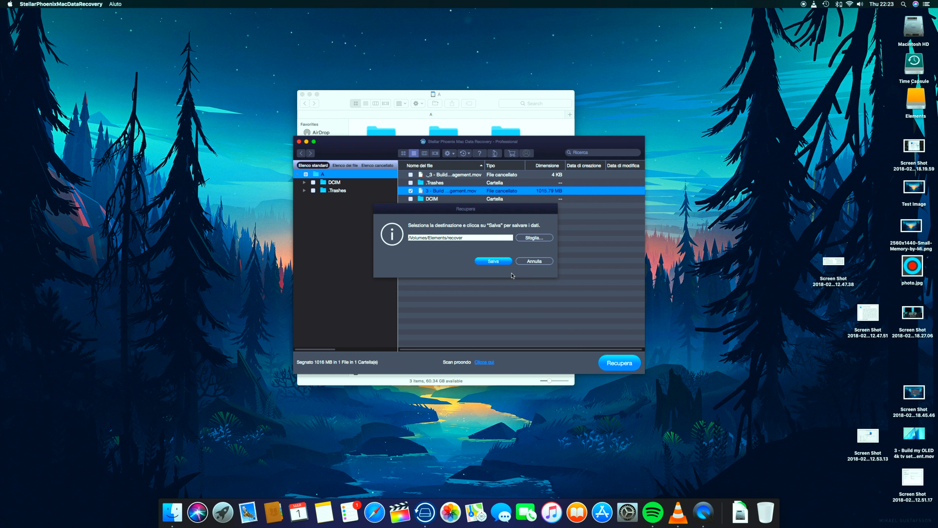
{"action": "left_click", "coordinate": [492, 261]}
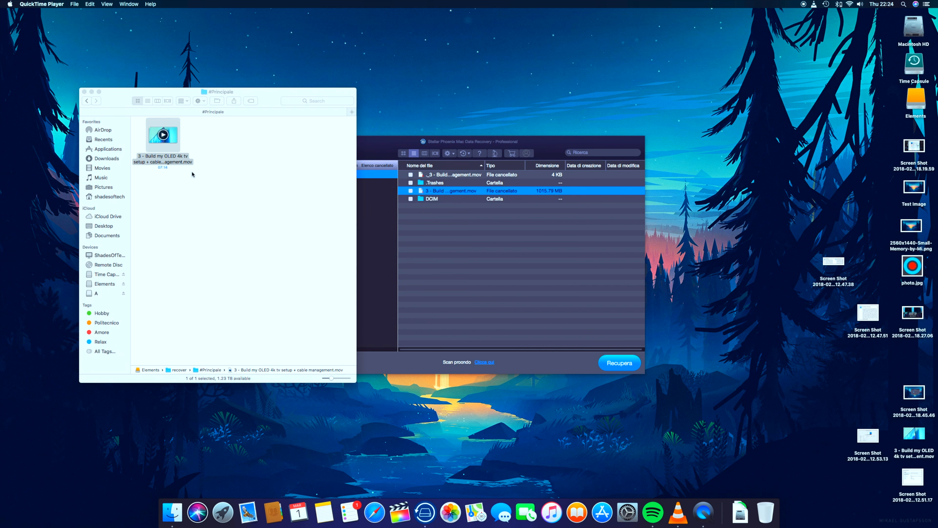
Step: Play the recovered Build my OLED 4k tv .mov in QuickTime Player to verify it
{"action": "double_click", "coordinate": [162, 133]}
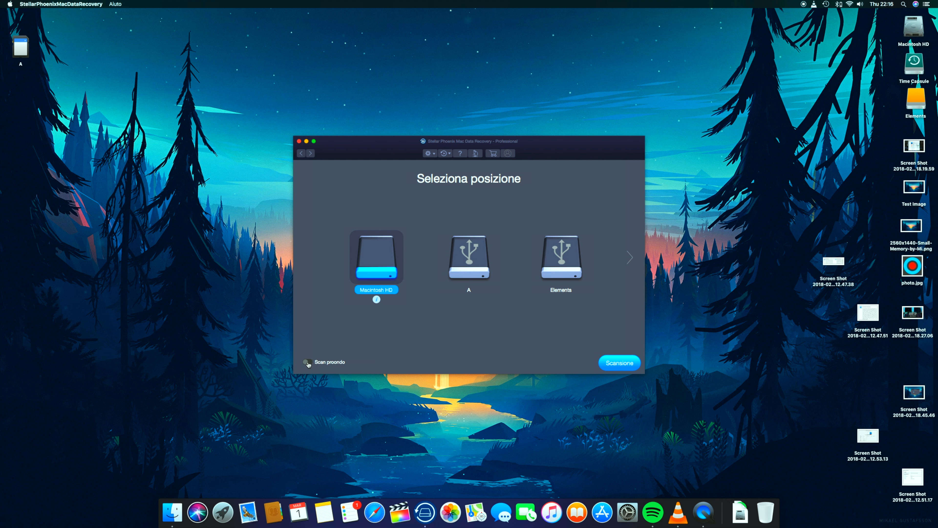
Step: Start a deep scan (Scan profondo) of Macintosh HD, bringing up the High Sierra recovery-mode instructions
{"action": "left_click", "coordinate": [308, 362]}
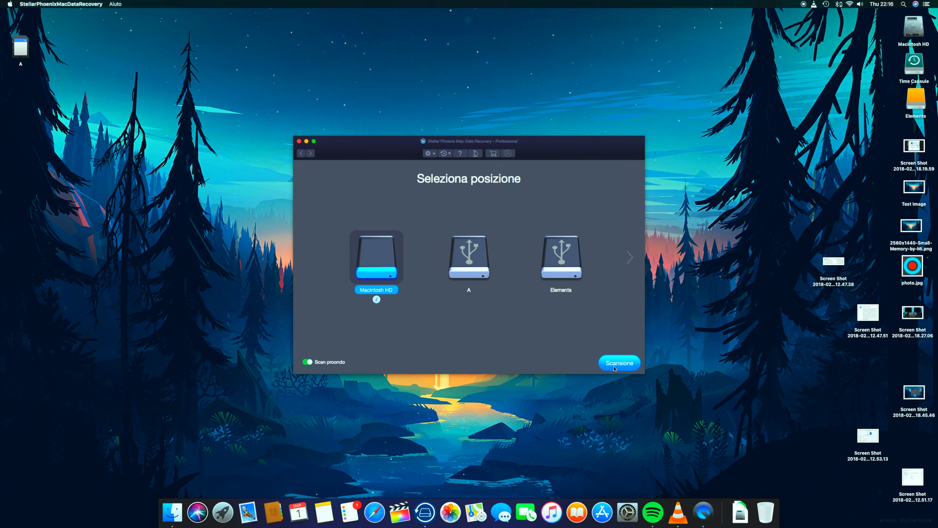
{"action": "left_click", "coordinate": [618, 363]}
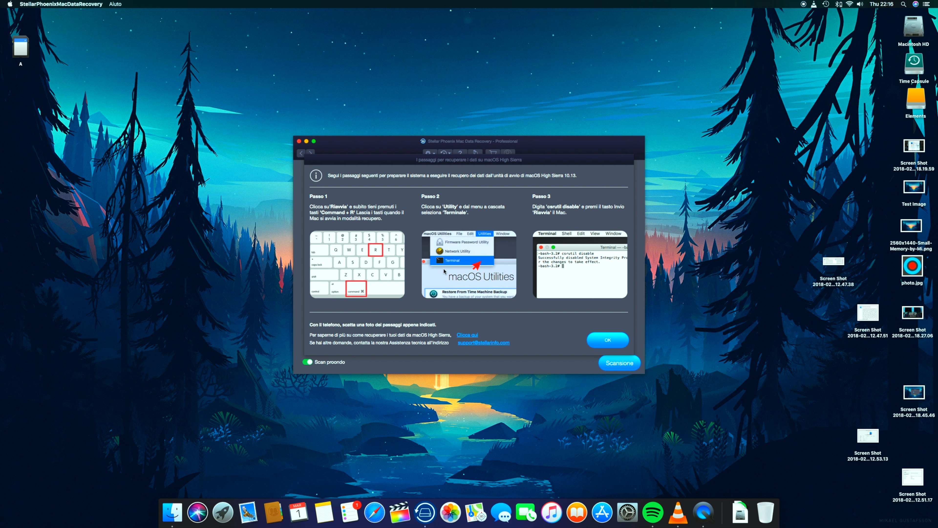
{"action": "mouse_move", "coordinate": [502, 268]}
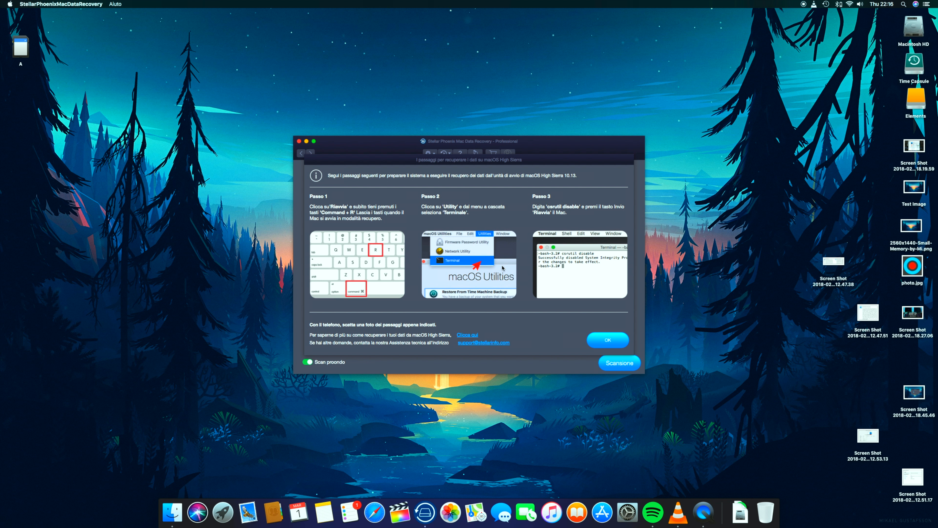
{"action": "mouse_move", "coordinate": [562, 269]}
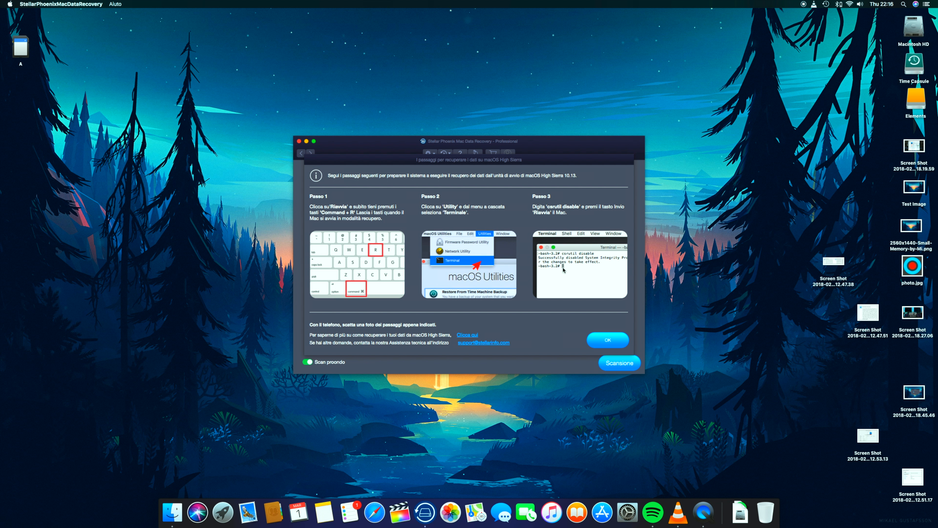